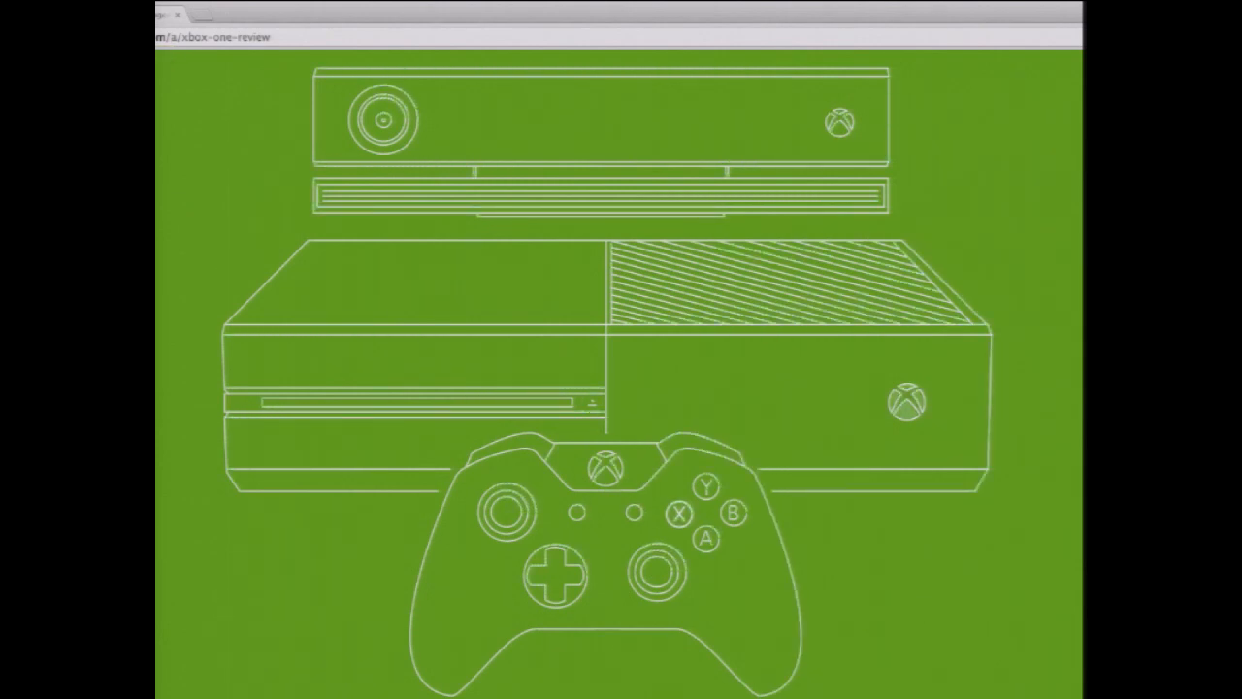
Scroll the Xbox One review down through the console and controller sections to Kinect & UI
scroll(down, 3)
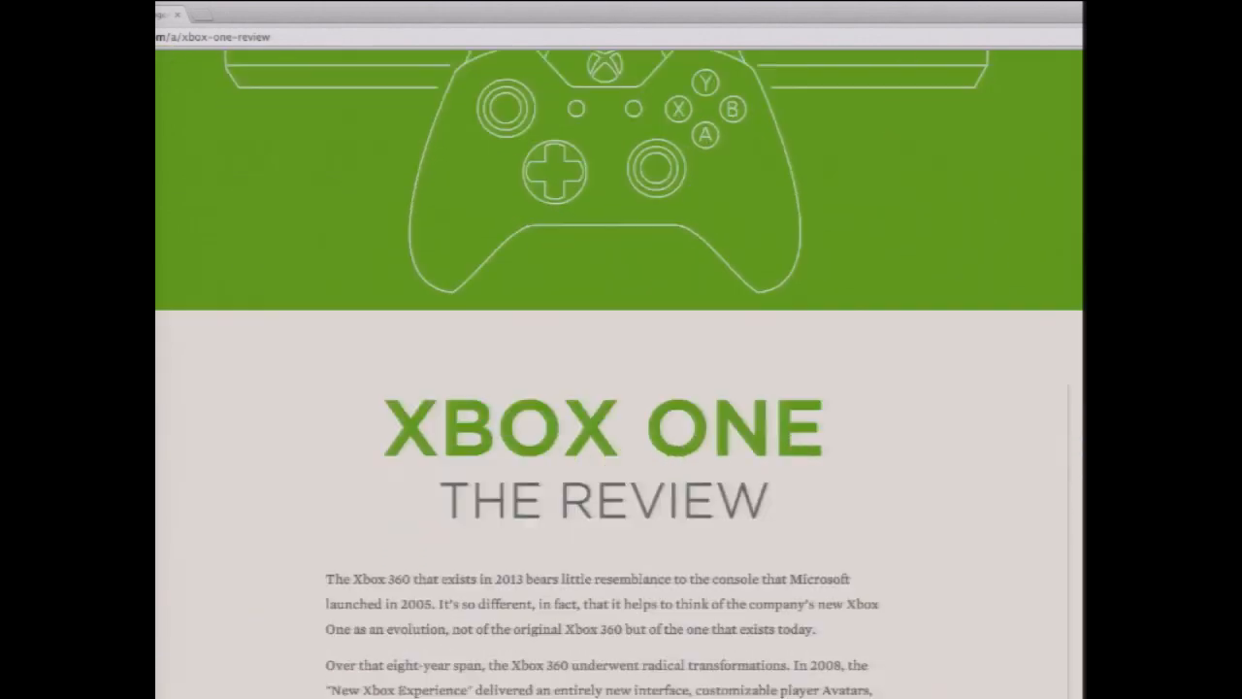
scroll(down, 3)
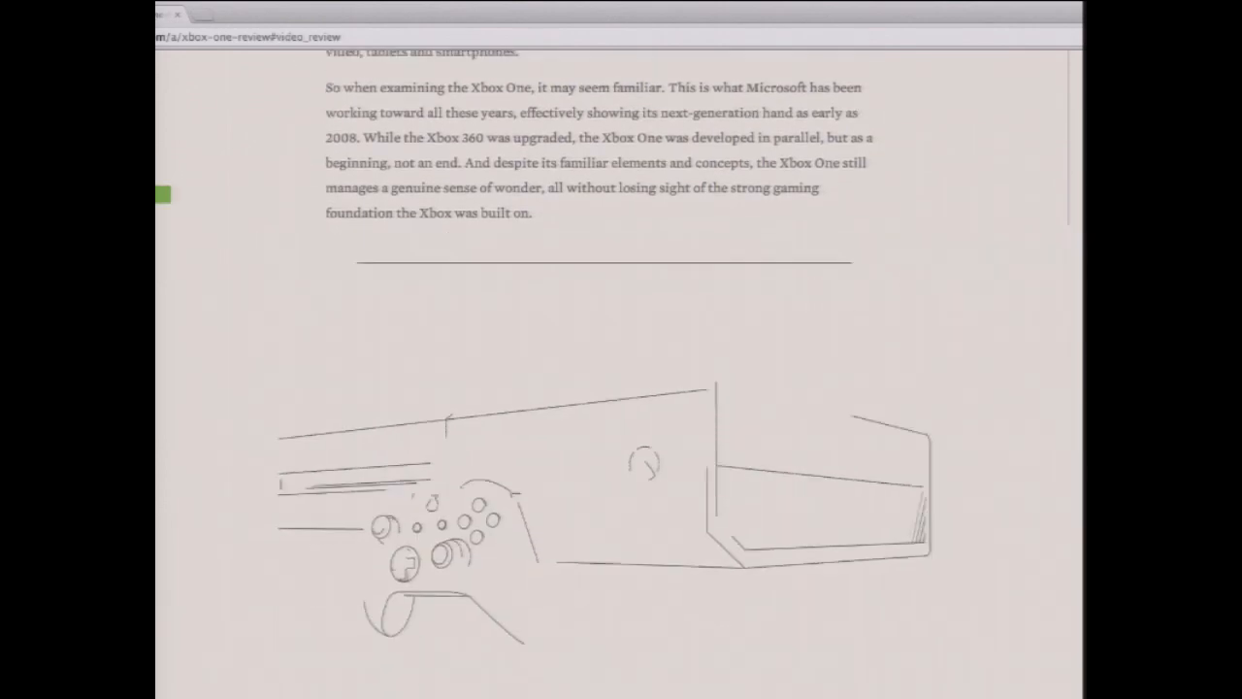
scroll(down, 3)
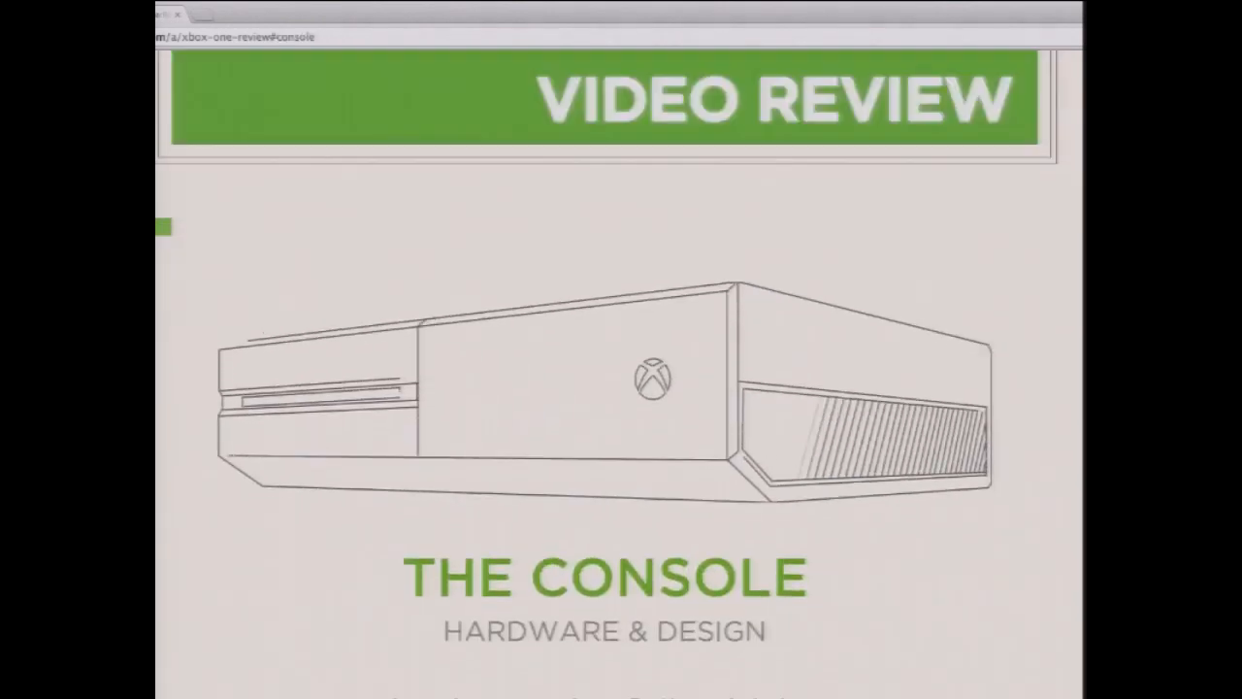
scroll(down, 3)
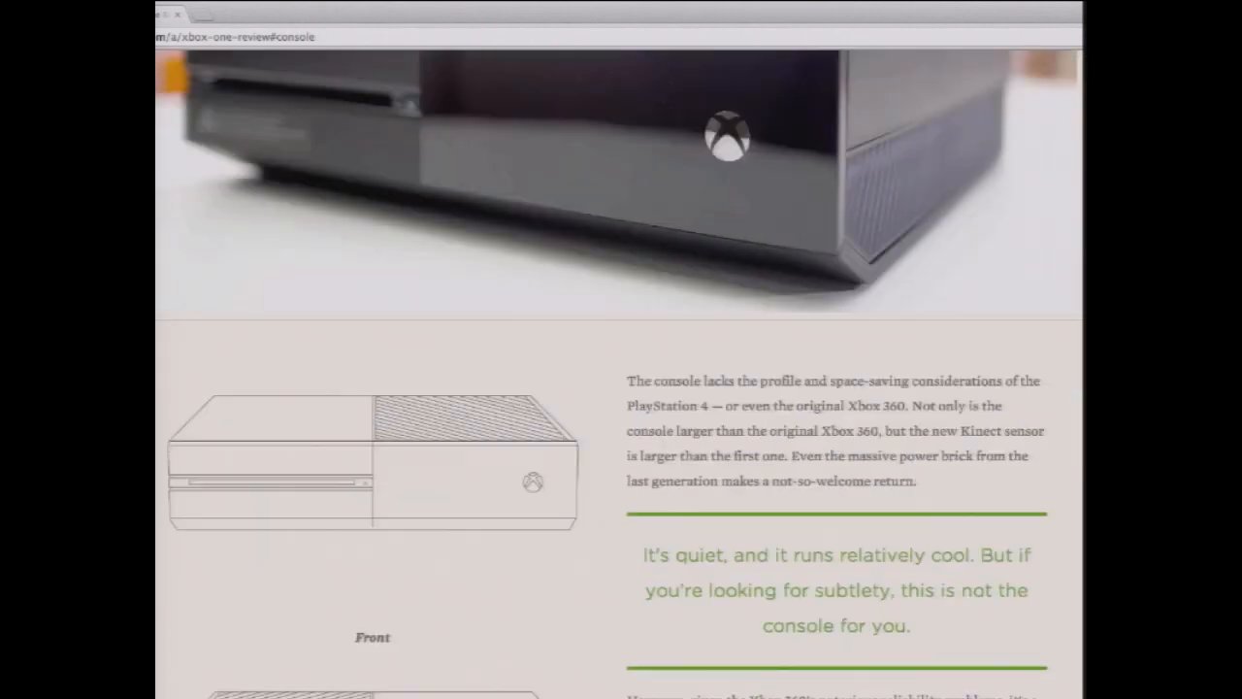
scroll(down, 3)
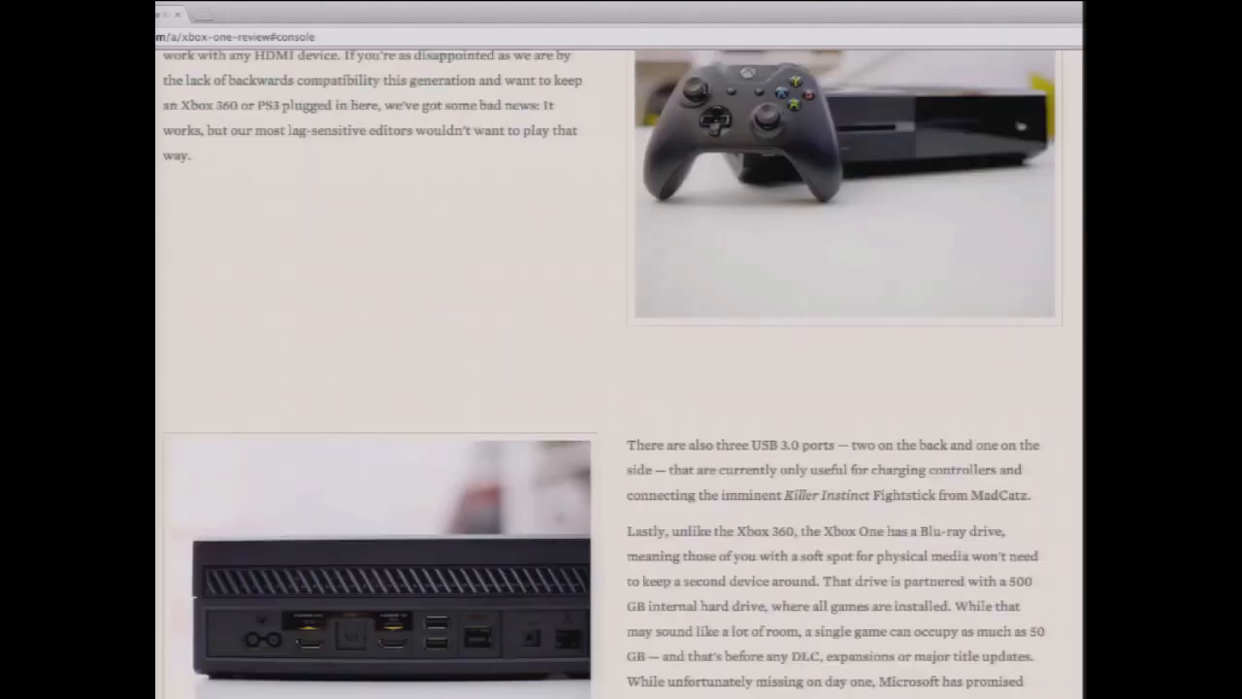
scroll(down, 3)
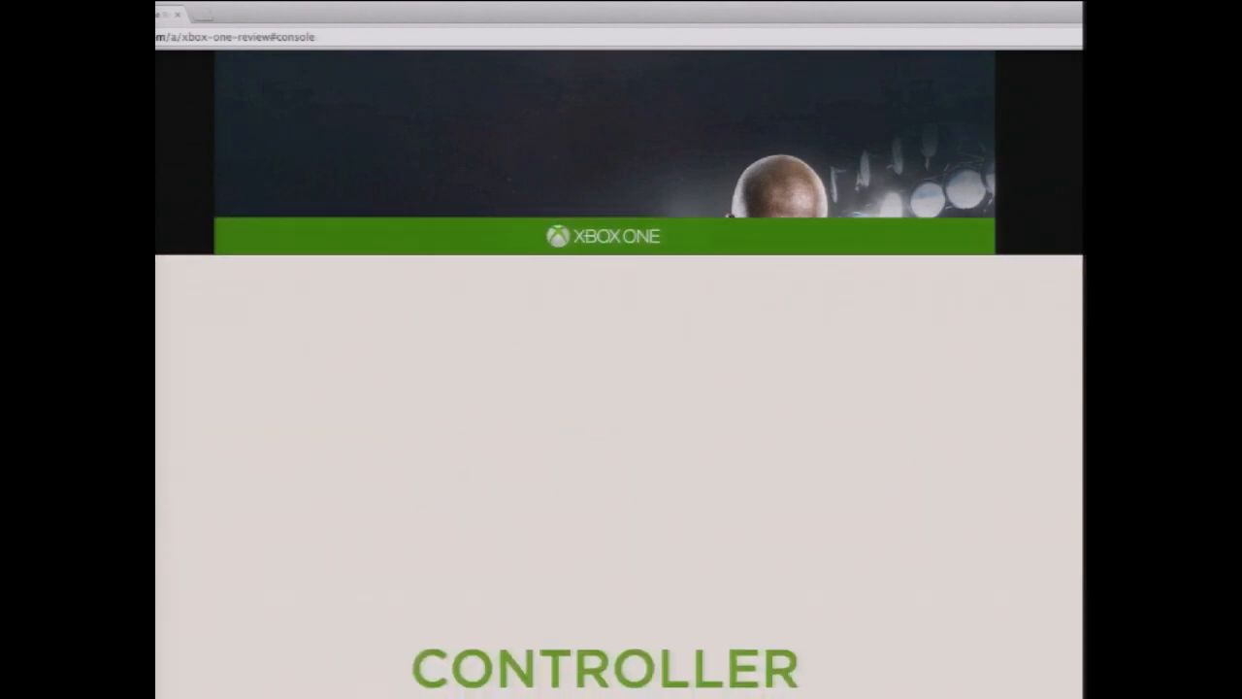
scroll(down, 3)
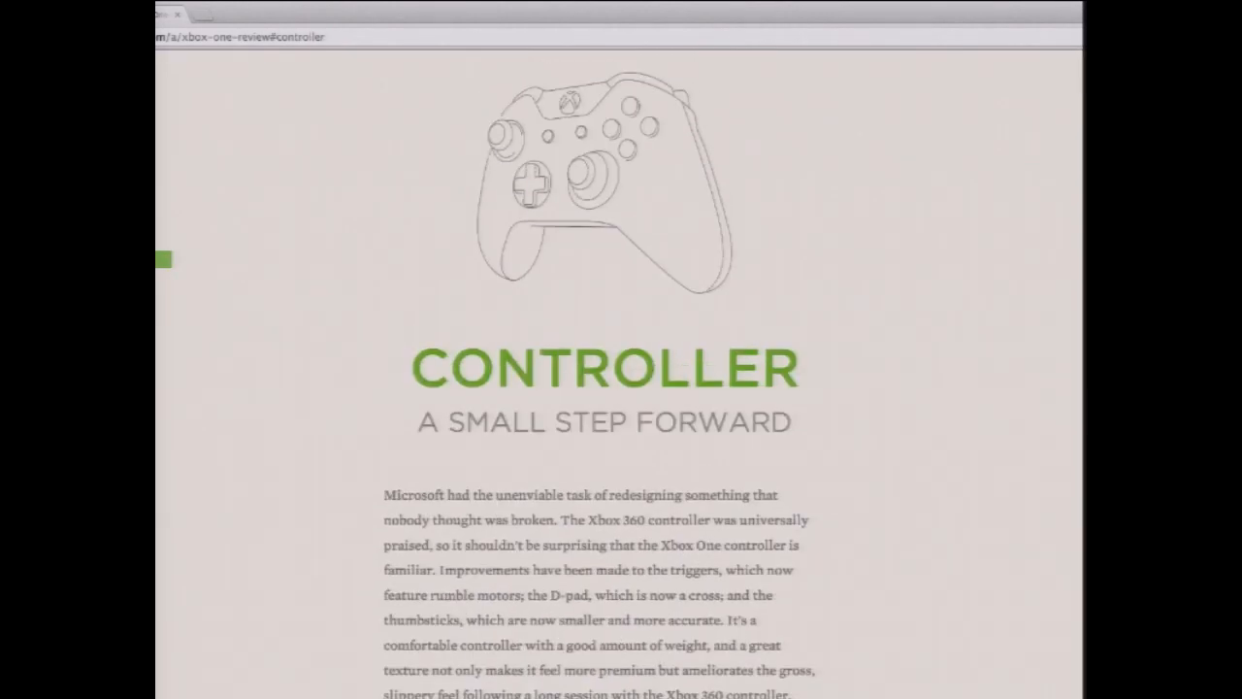
scroll(down, 3)
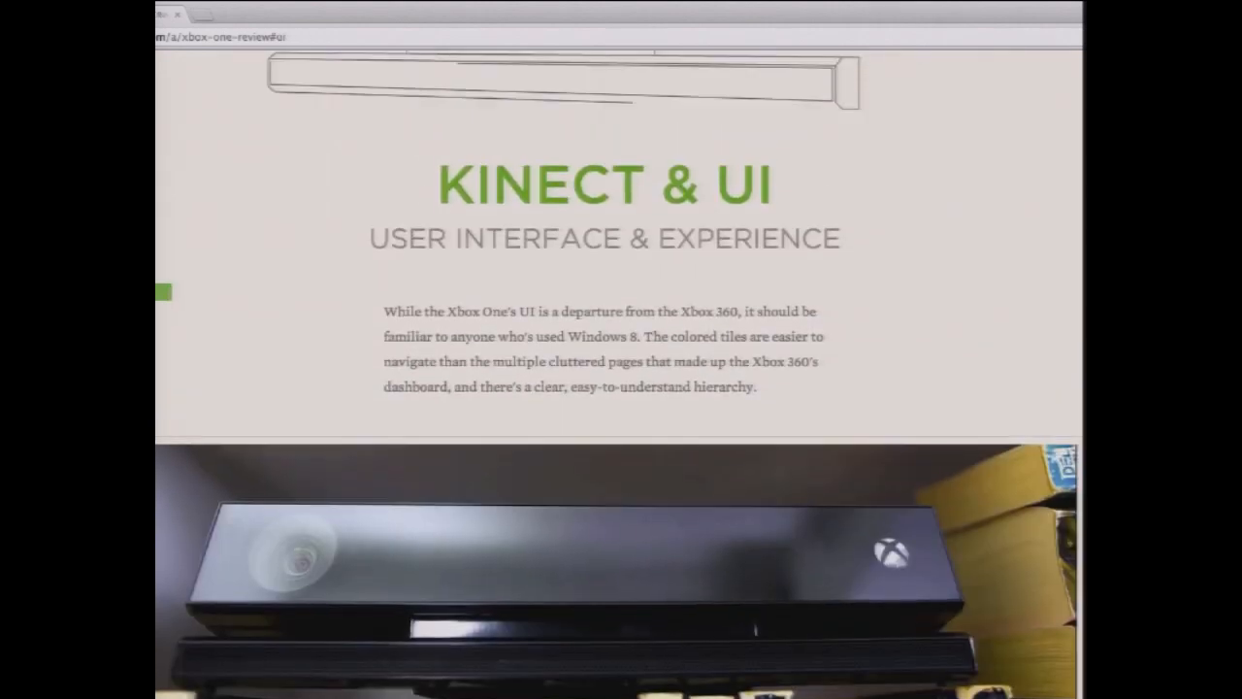
scroll(down, 3)
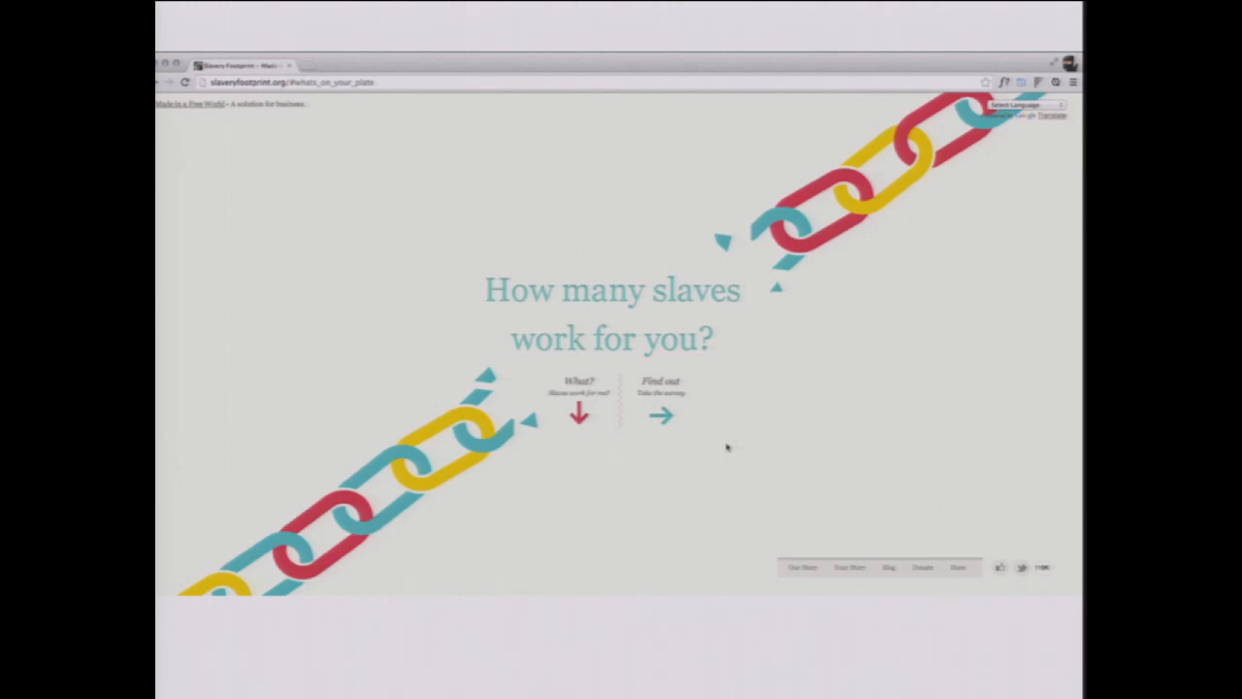
mouse_move(687, 435)
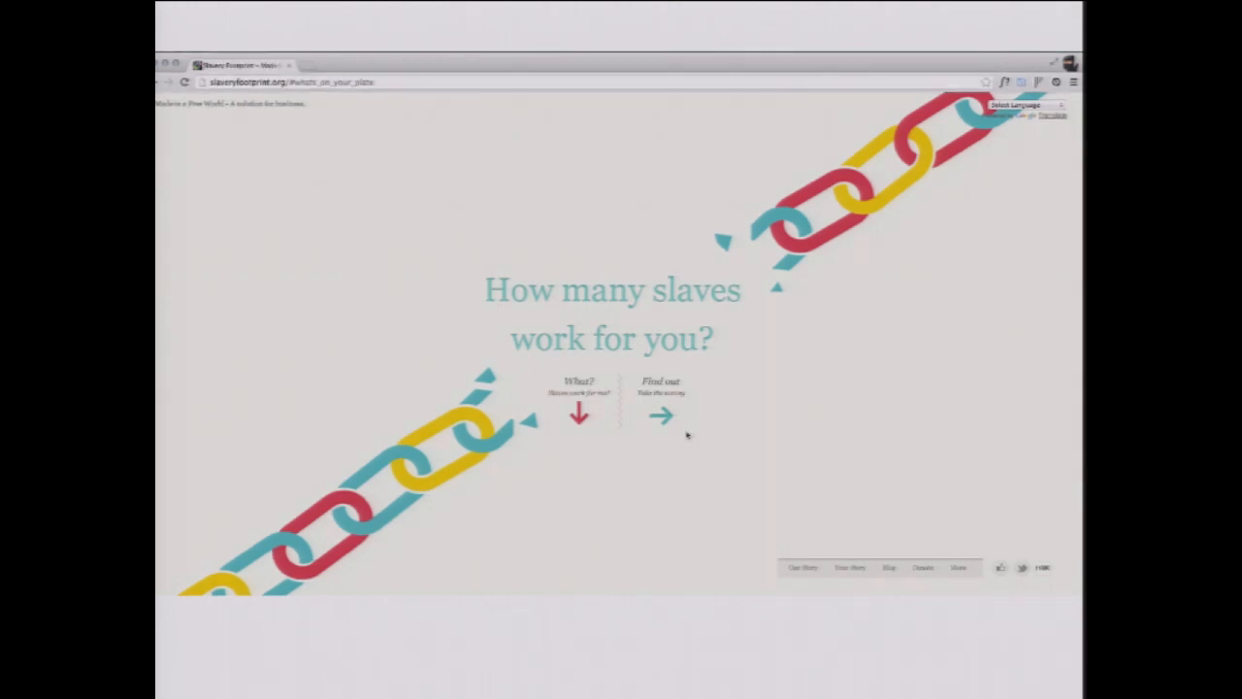
Start the survey and enter 'Sydney' as the answer to Where Do You Live?
click(660, 416)
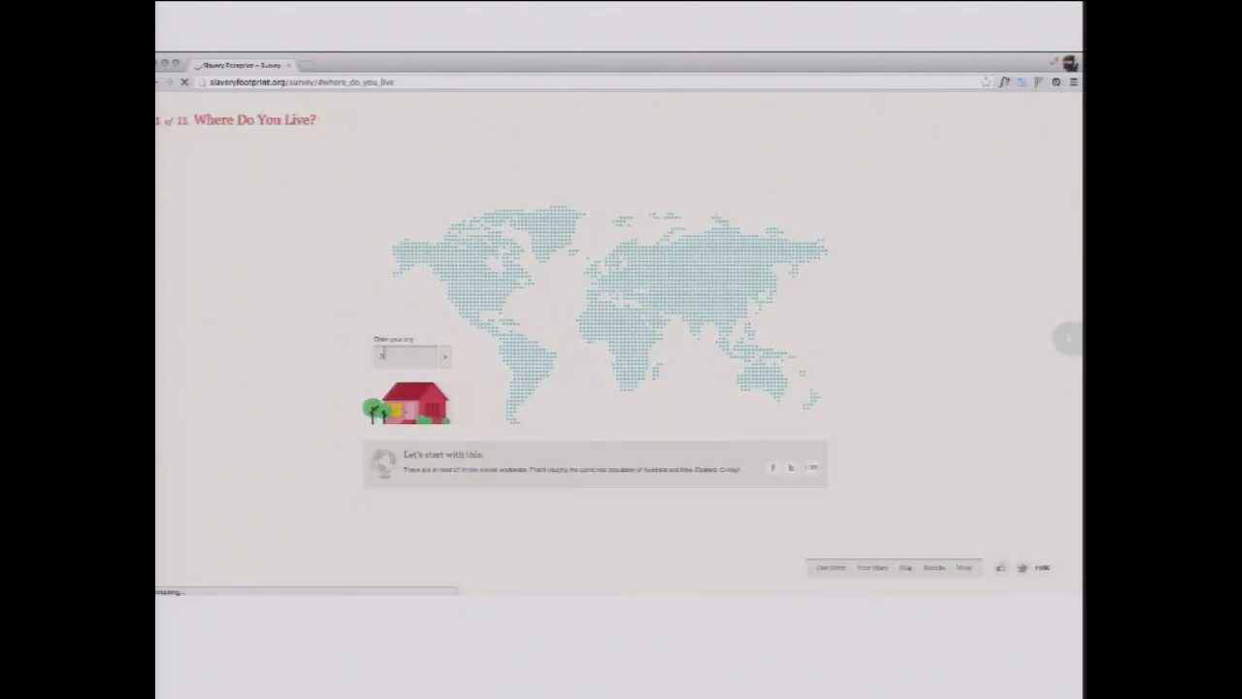
text(Sydney)
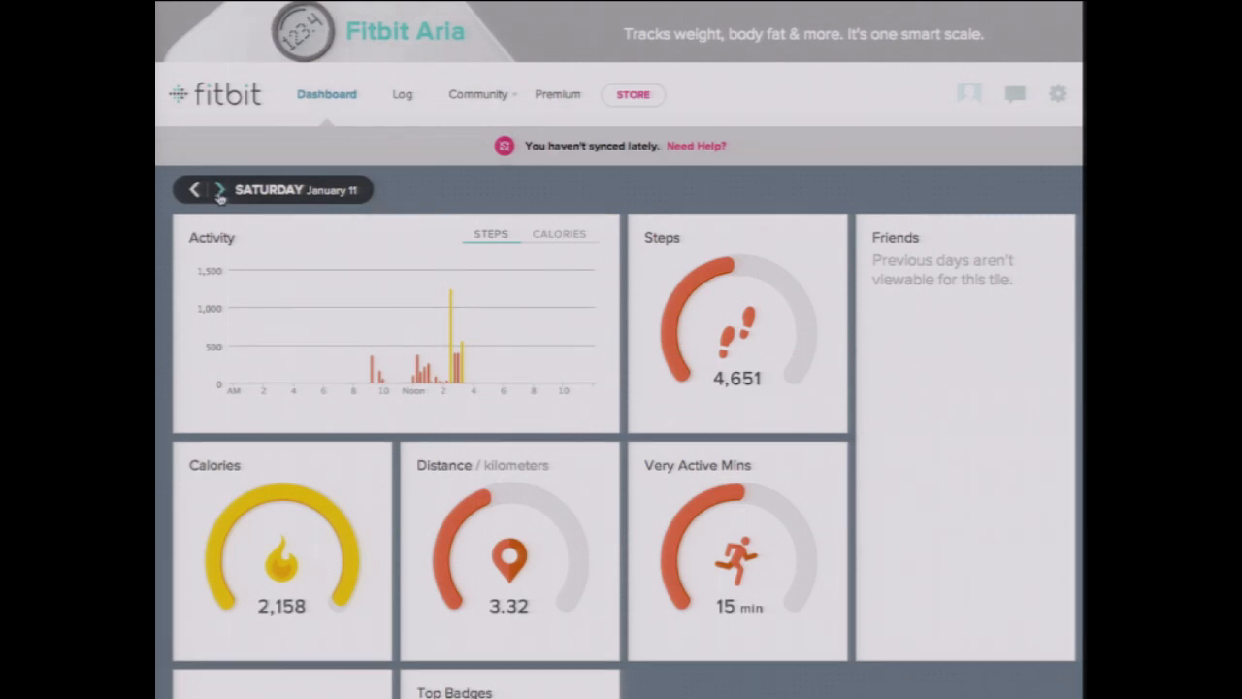
Show the Fitbit dashboard with Saturday's steps, calories and distance tiles
click(194, 190)
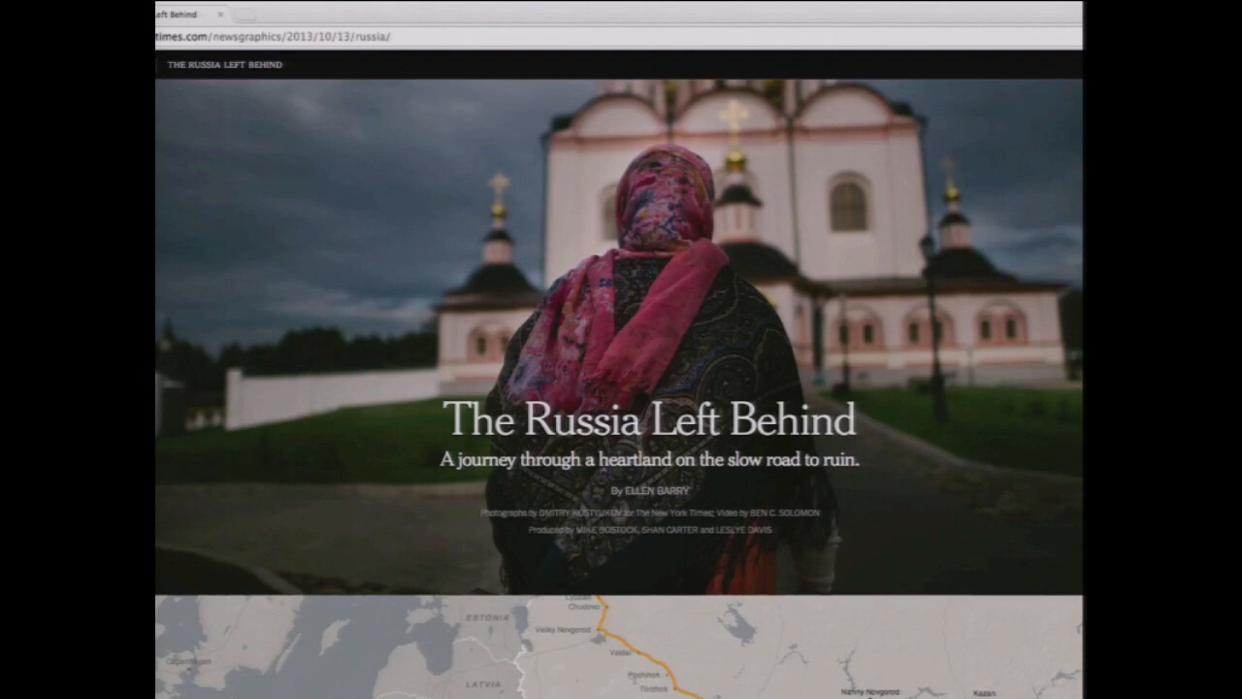
Scroll the feature from its opening map past Lyuban down to the Torzhok section
scroll(down, 3)
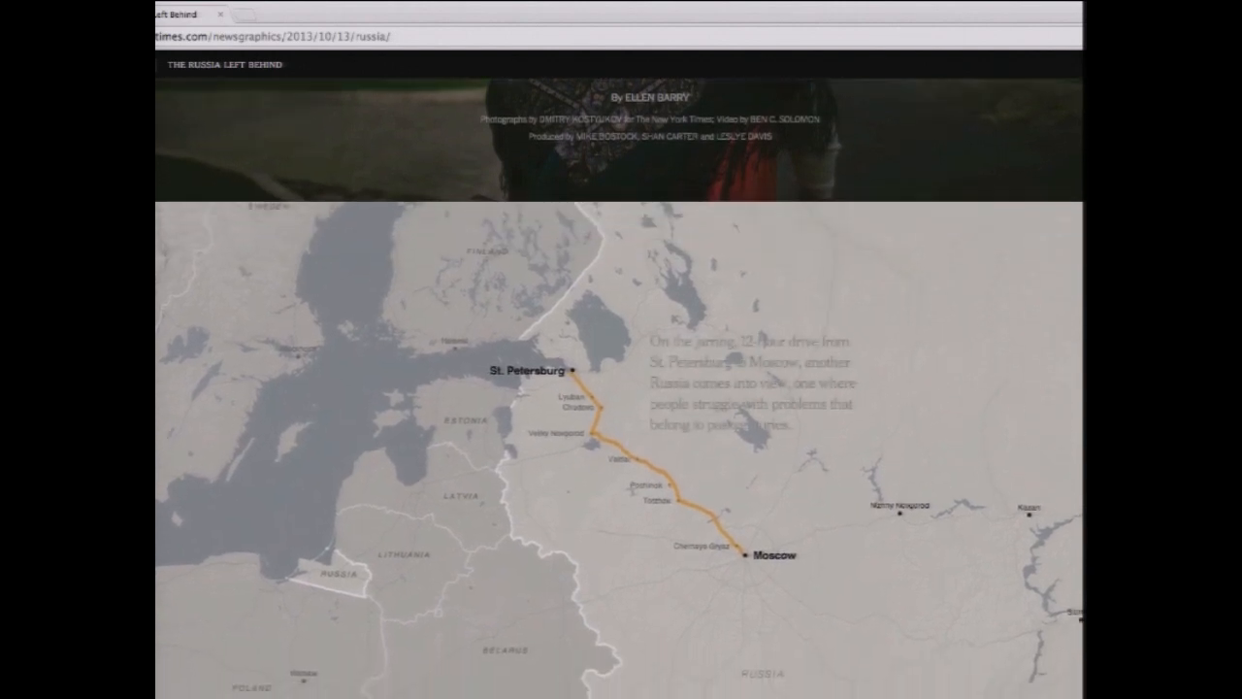
scroll(down, 3)
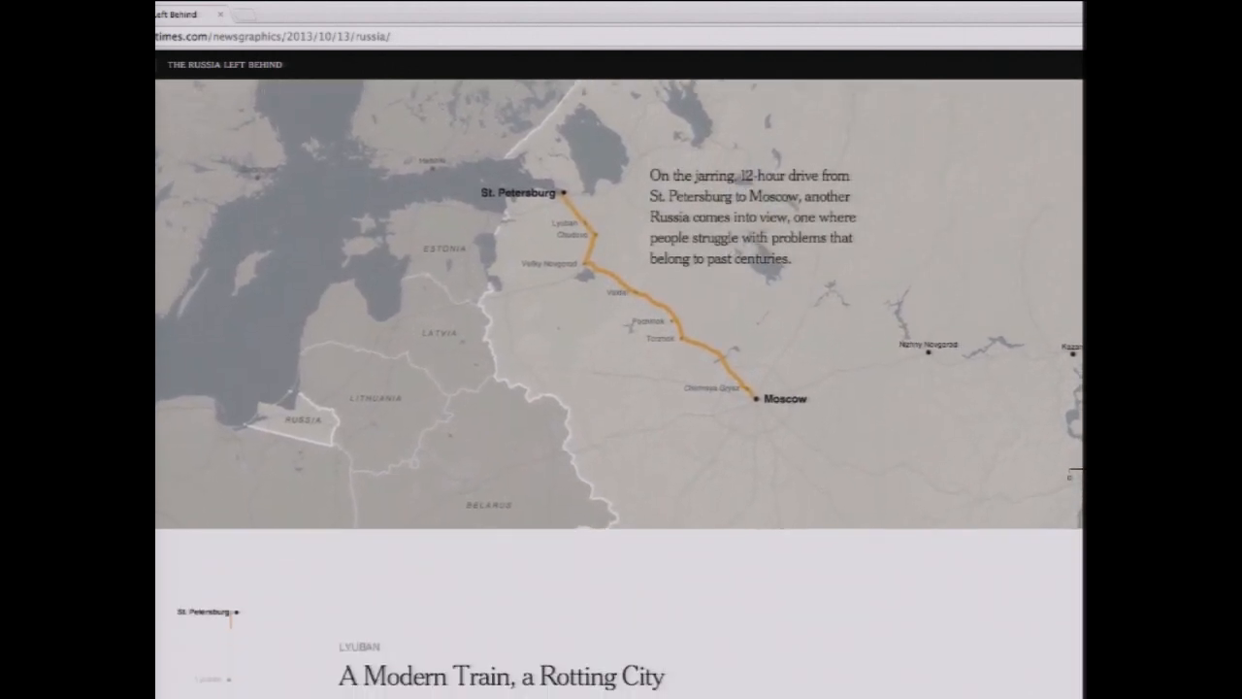
scroll(down, 3)
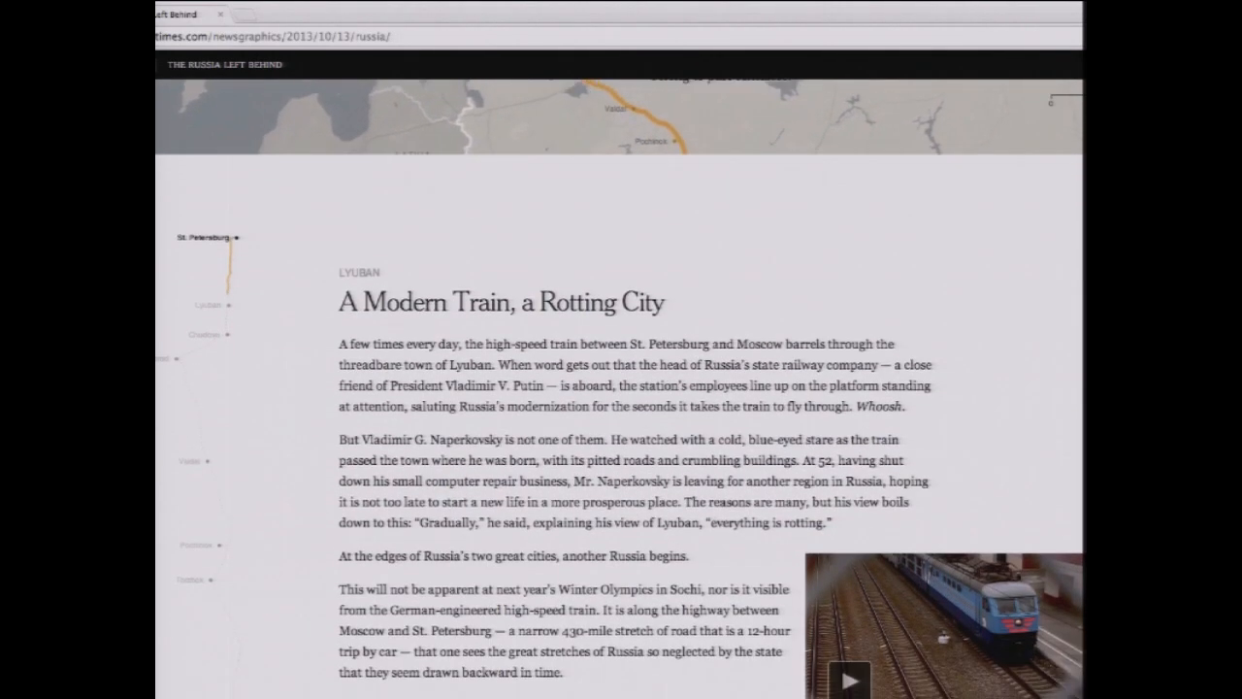
scroll(down, 3)
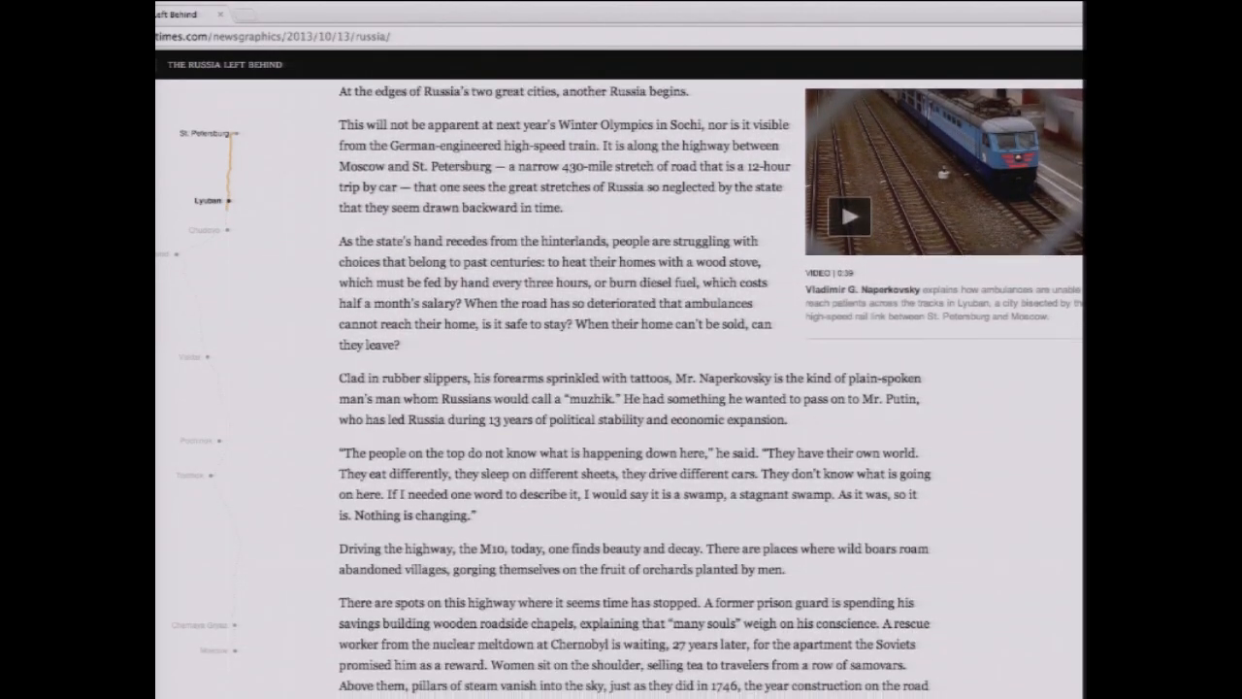
scroll(down, 3)
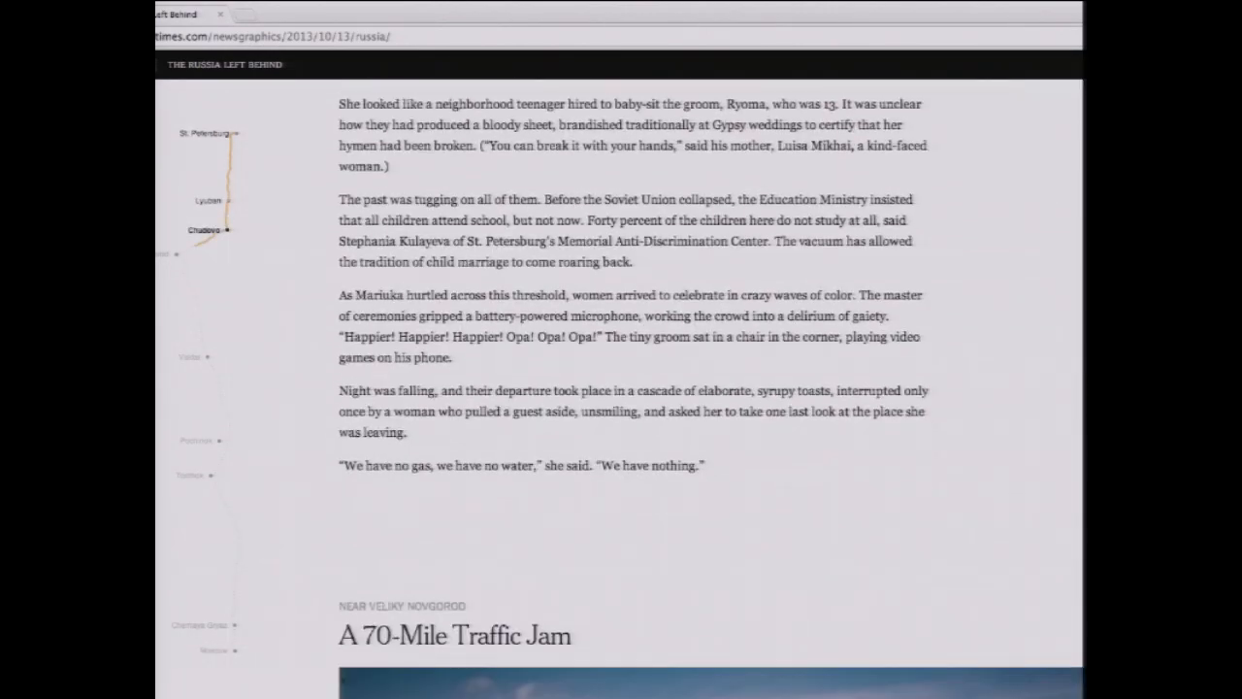
scroll(down, 3)
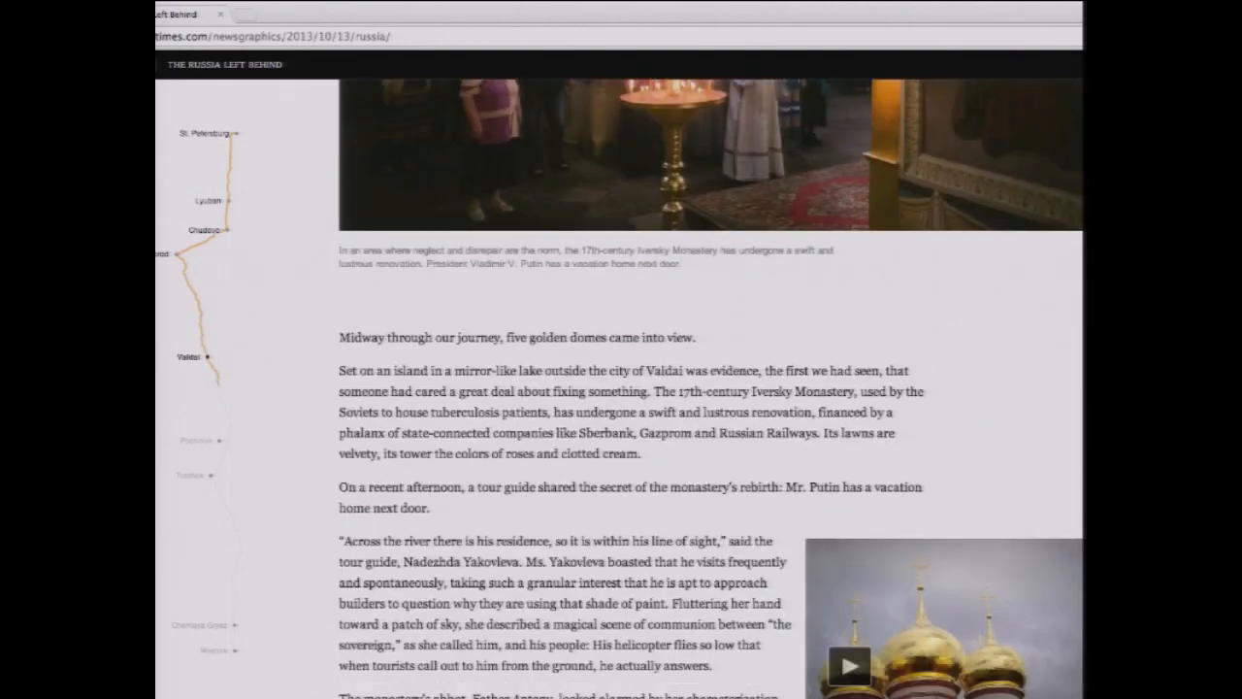
scroll(down, 3)
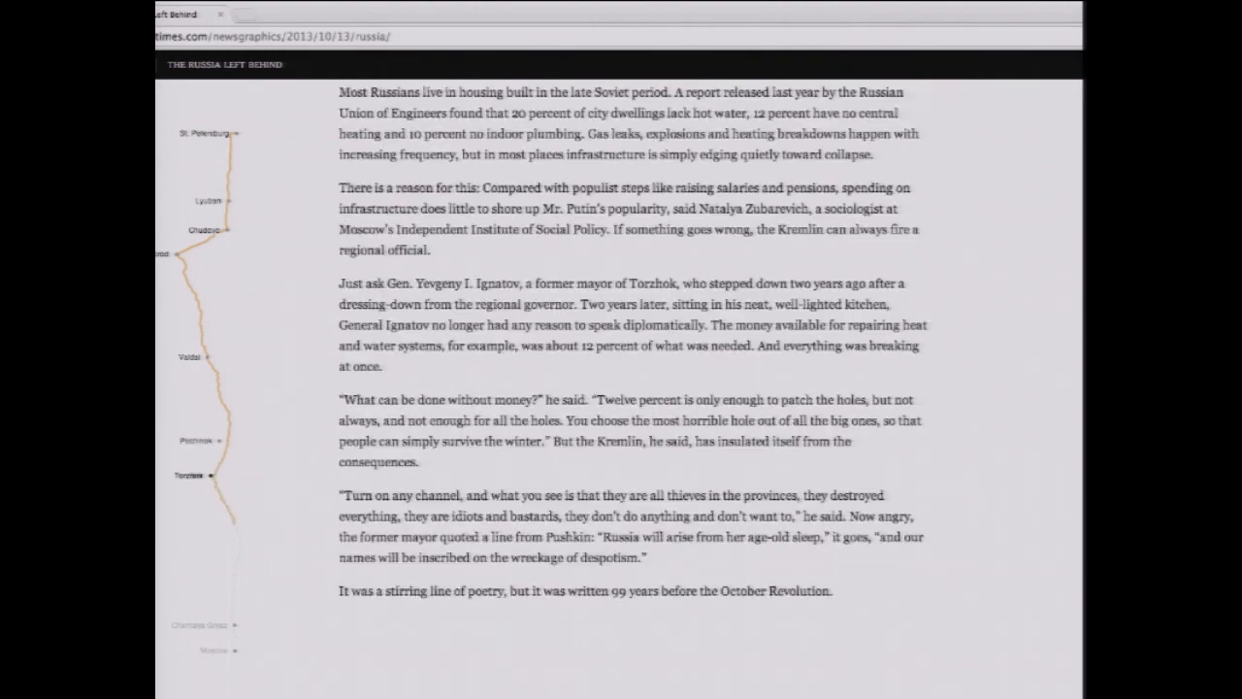
scroll(down, 3)
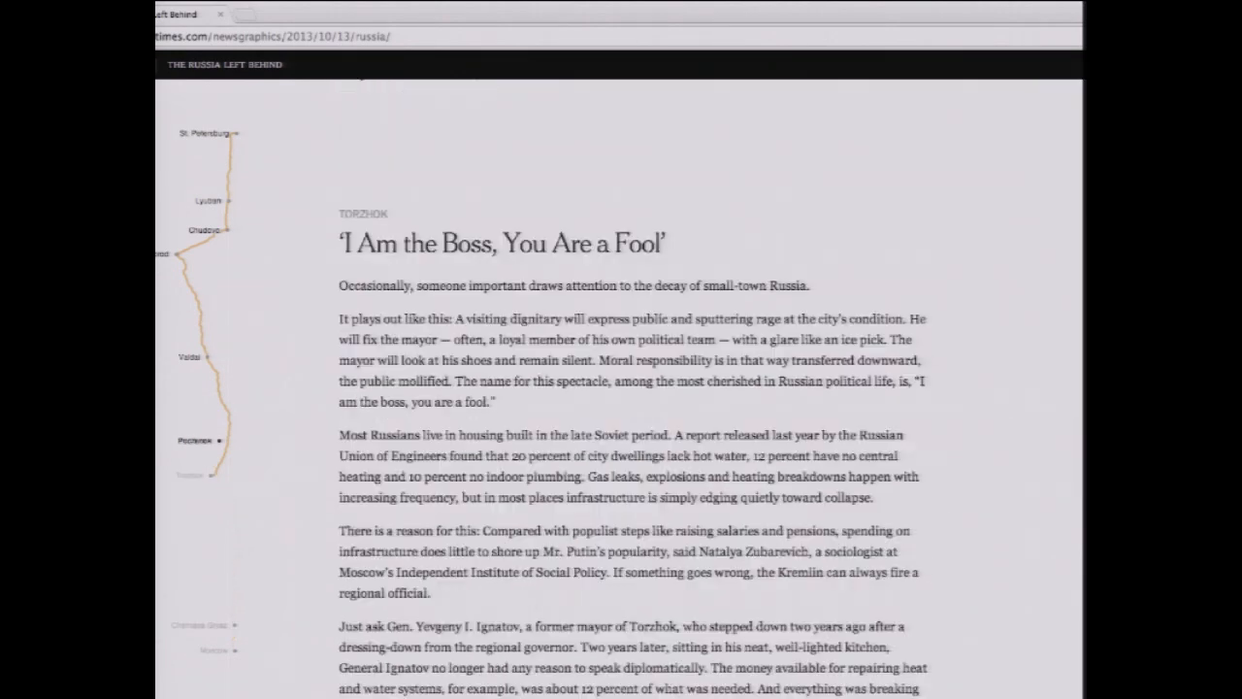
scroll(up, 3)
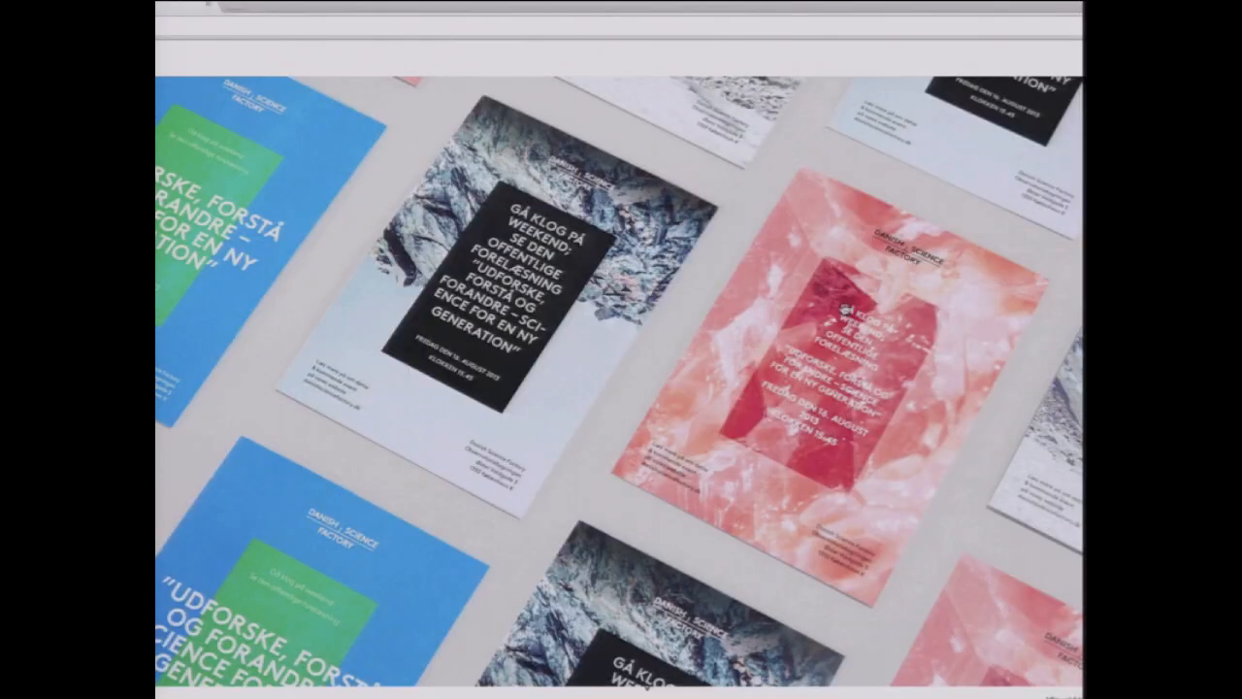
Scroll past the posters and CPH:DOX phone mockups to the 'We are a design agency' intro
scroll(down, 3)
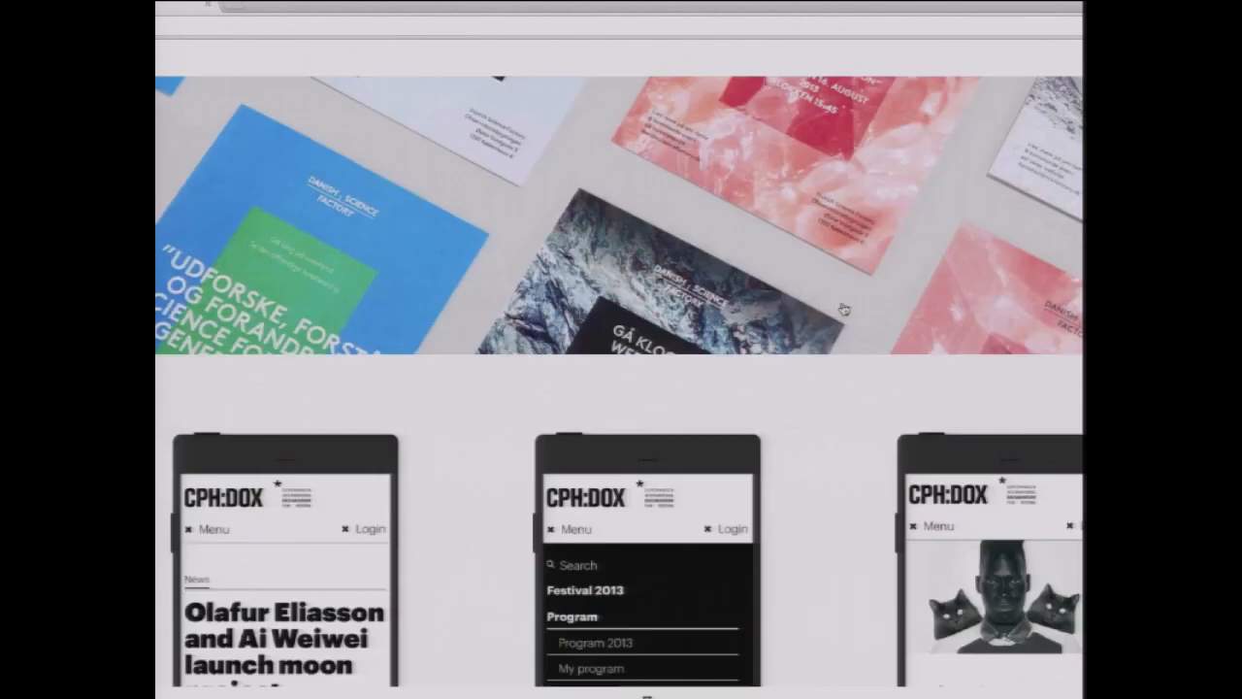
scroll(down, 3)
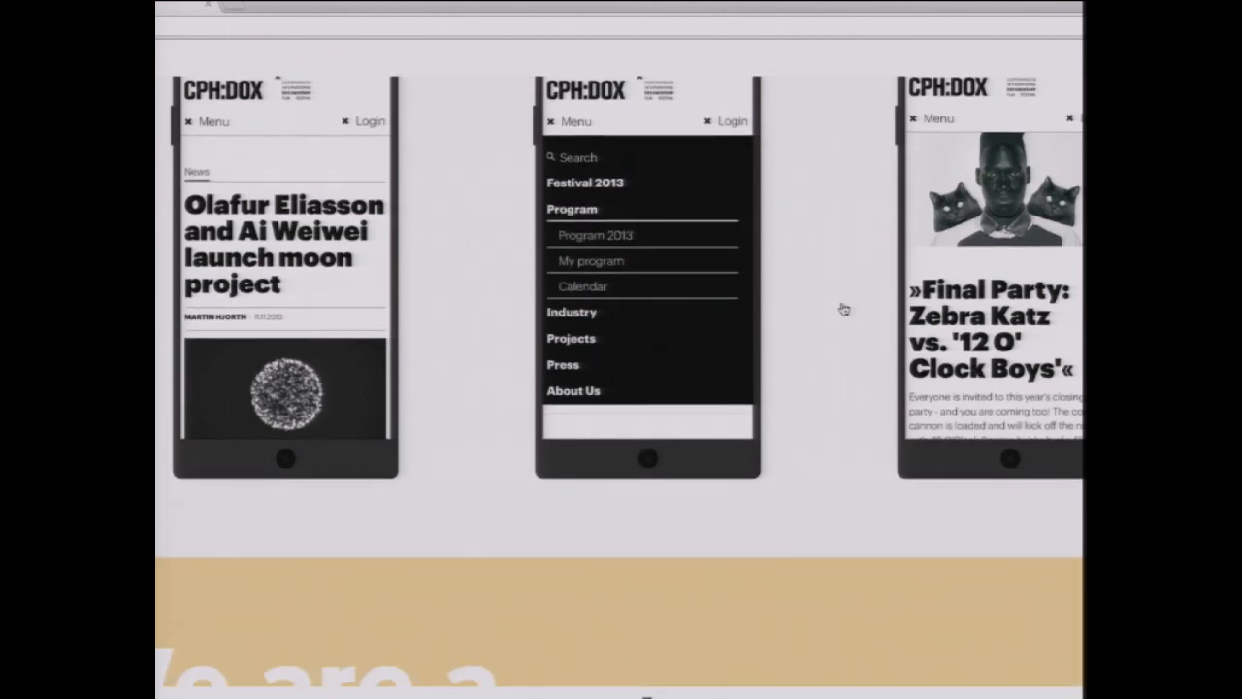
scroll(down, 3)
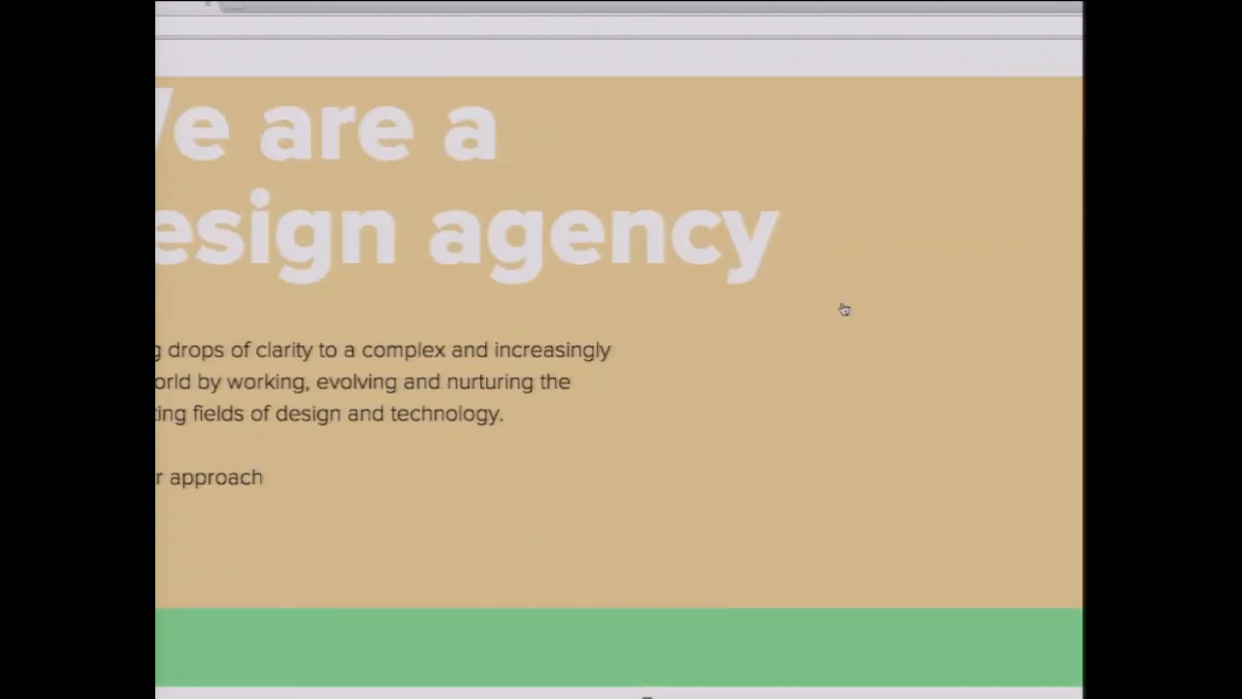